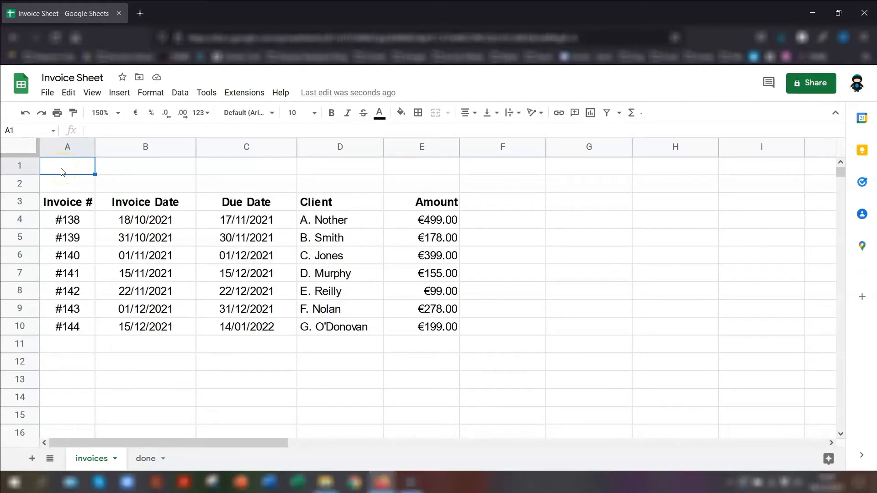
pyautogui.moveTo(103, 226)
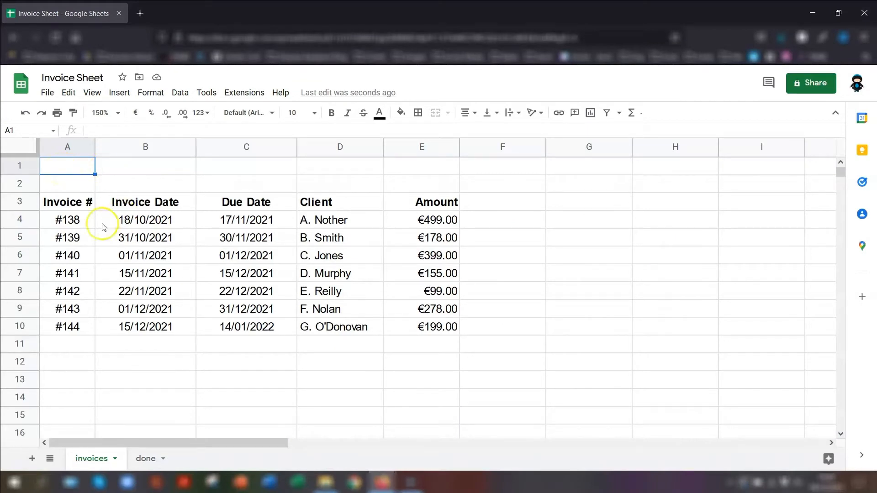
pyautogui.moveTo(345, 211)
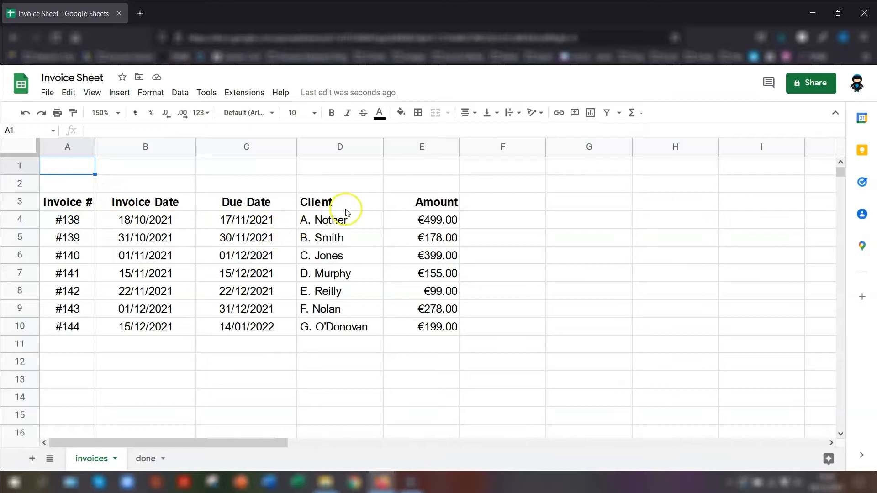
pyautogui.moveTo(275, 235)
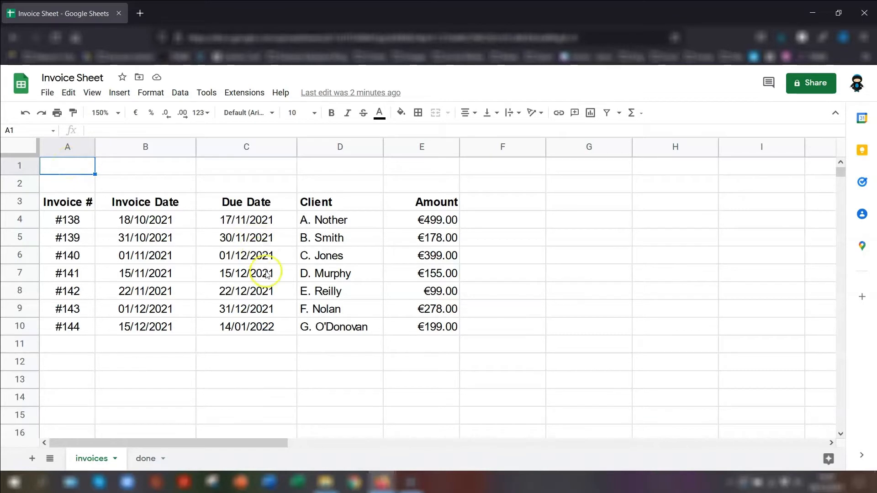
# - Select the due-date cells C4:C10
pyautogui.moveTo(246, 219); pyautogui.dragTo(246, 290)
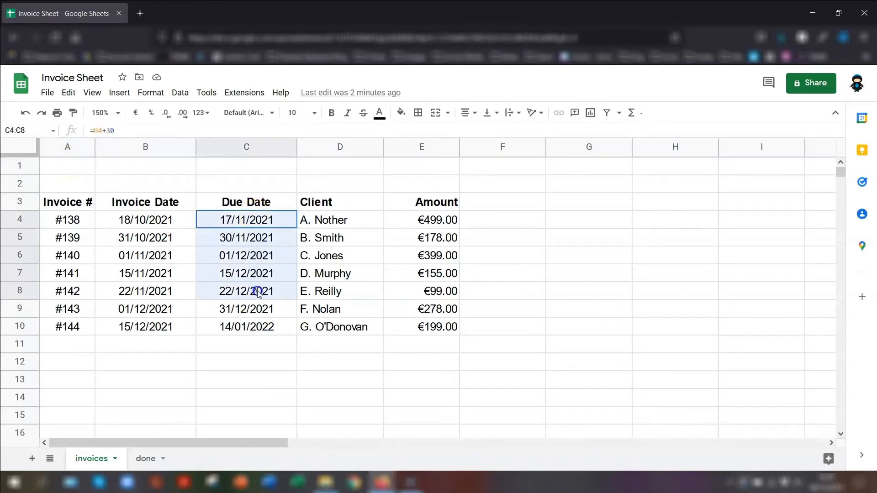
pyautogui.moveTo(246, 290); pyautogui.dragTo(260, 326)
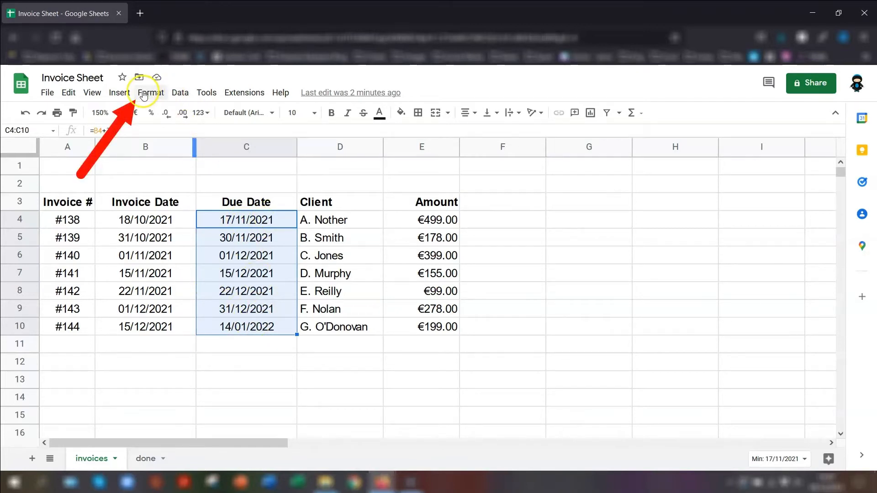
pyautogui.click(151, 92)
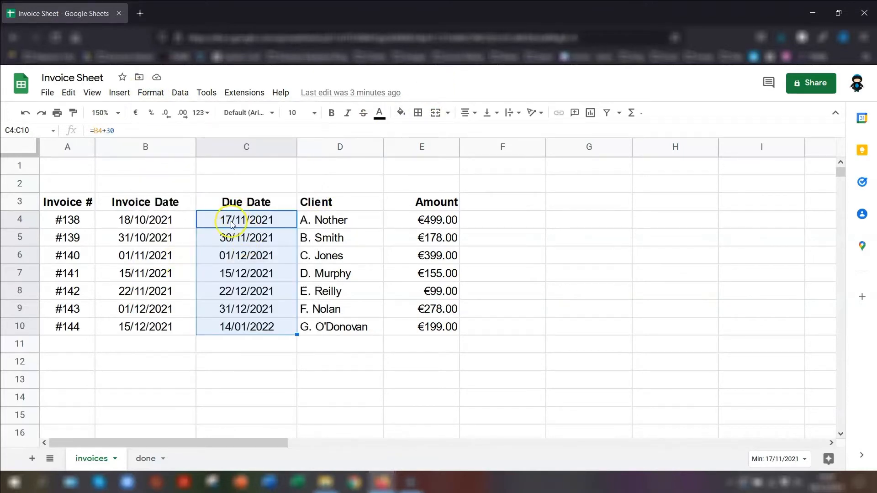
# - Start conditional formatting on C4:C10 via View more cell actions
pyautogui.rightClick(246, 219)
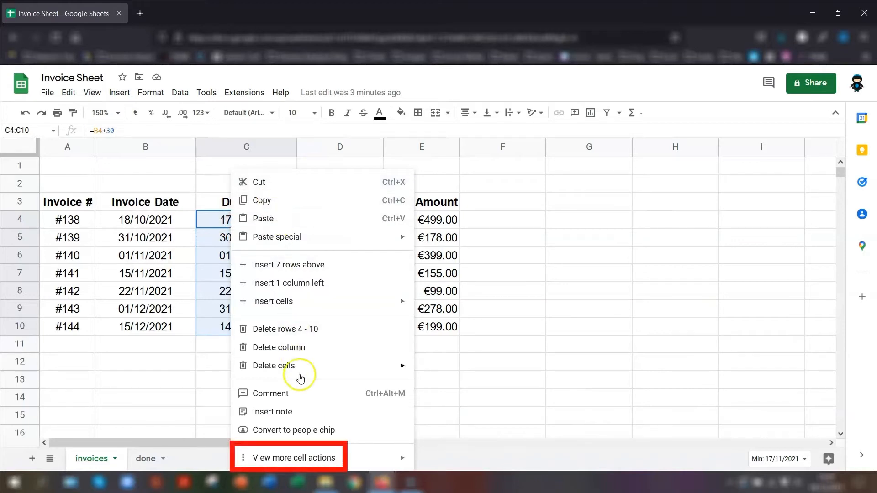
pyautogui.moveTo(300, 439)
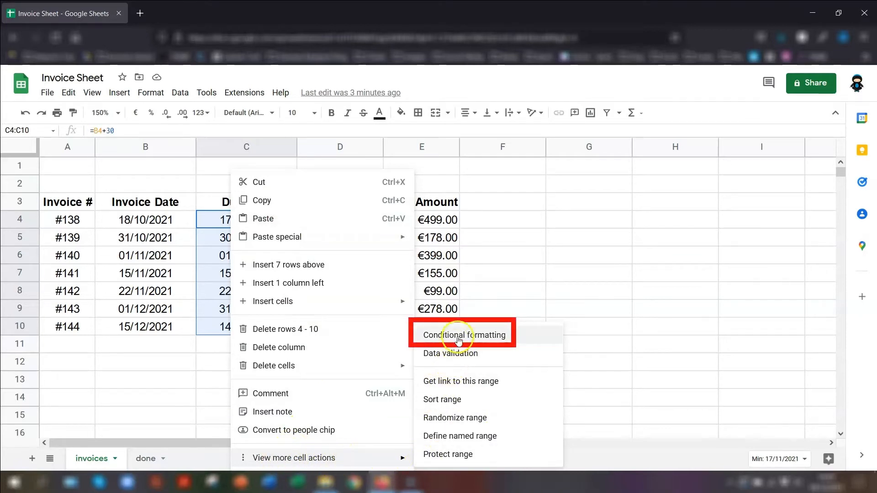
pyautogui.click(464, 334)
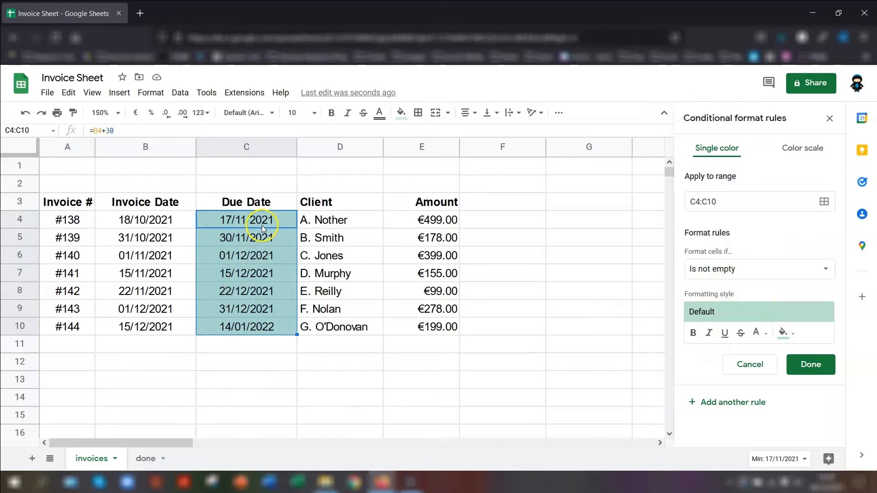
pyautogui.moveTo(721, 266)
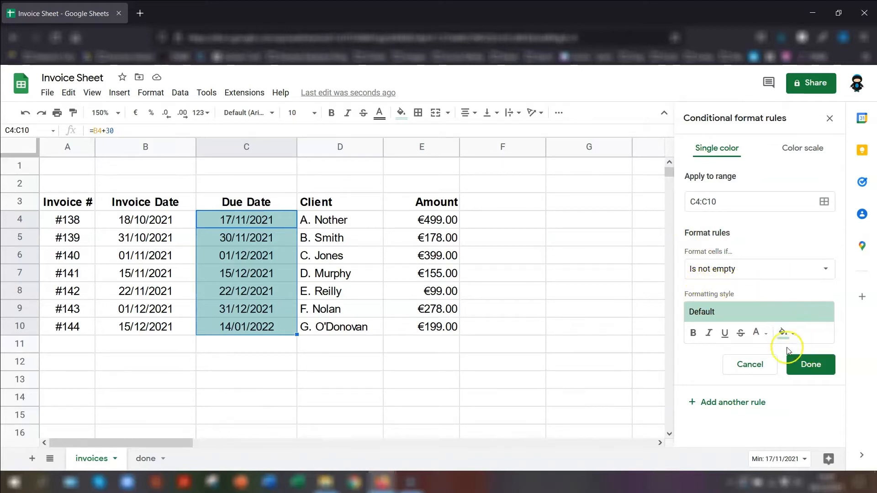
pyautogui.moveTo(723, 198)
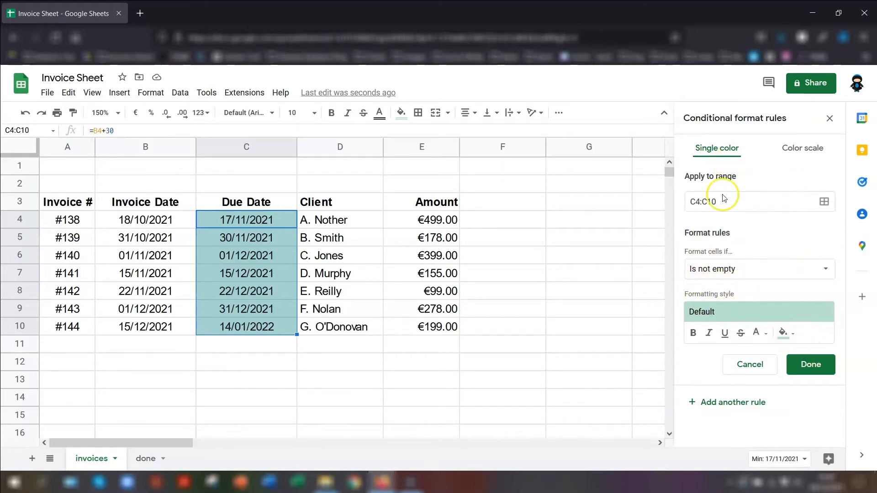
pyautogui.click(721, 201)
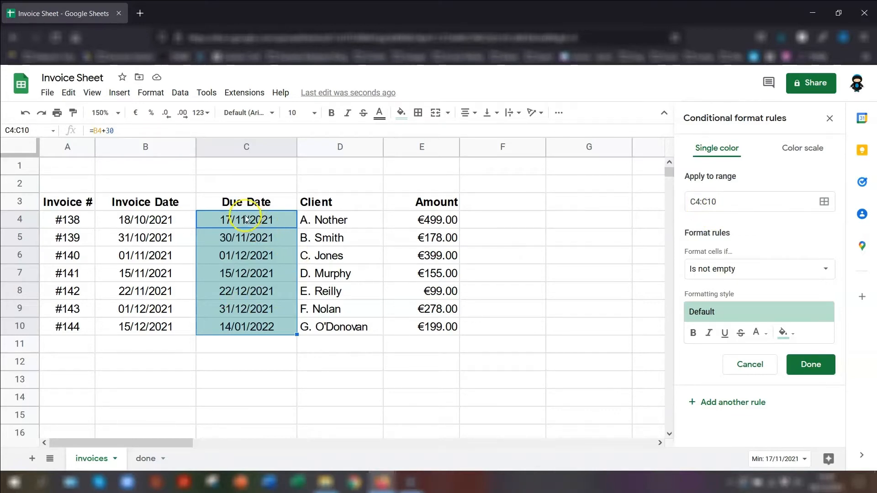
pyautogui.moveTo(741, 266)
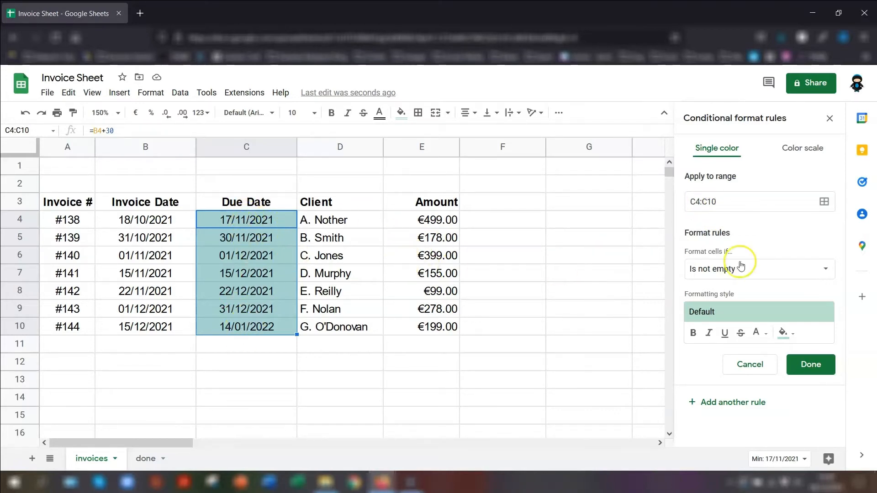
pyautogui.moveTo(780, 184)
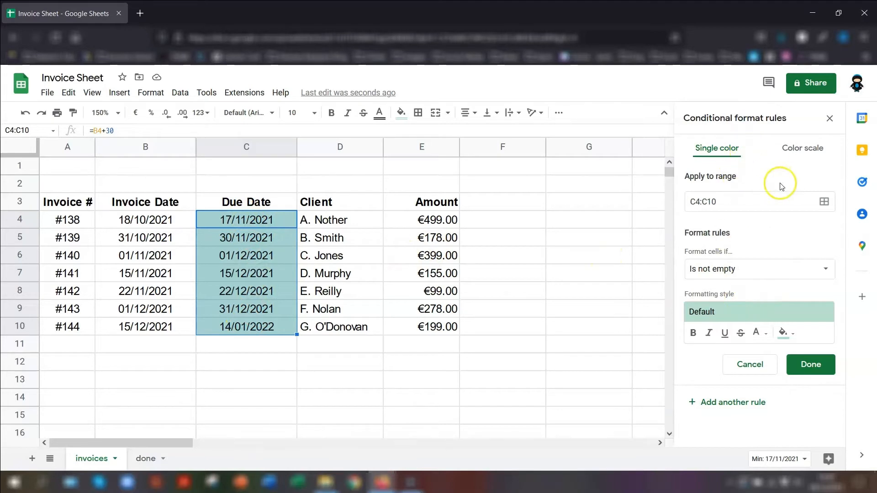
pyautogui.moveTo(718, 165)
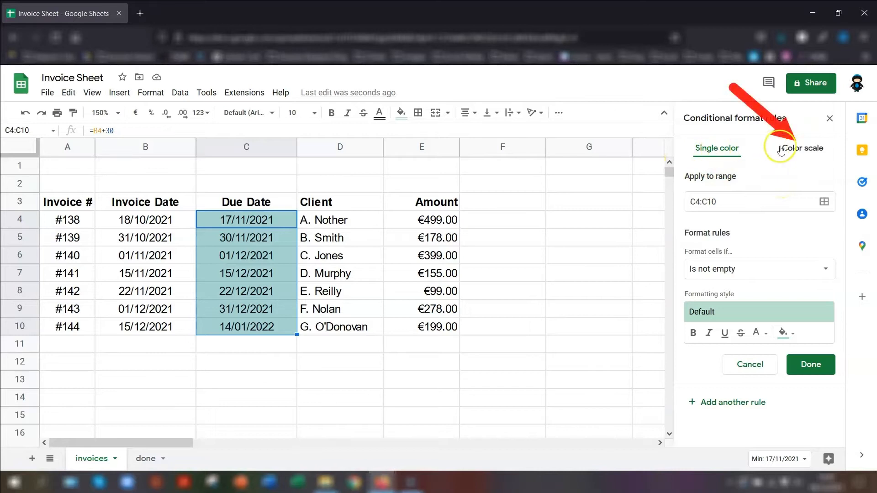
# - Make the rule a colour scale using the Red to white to green preset
pyautogui.click(793, 148)
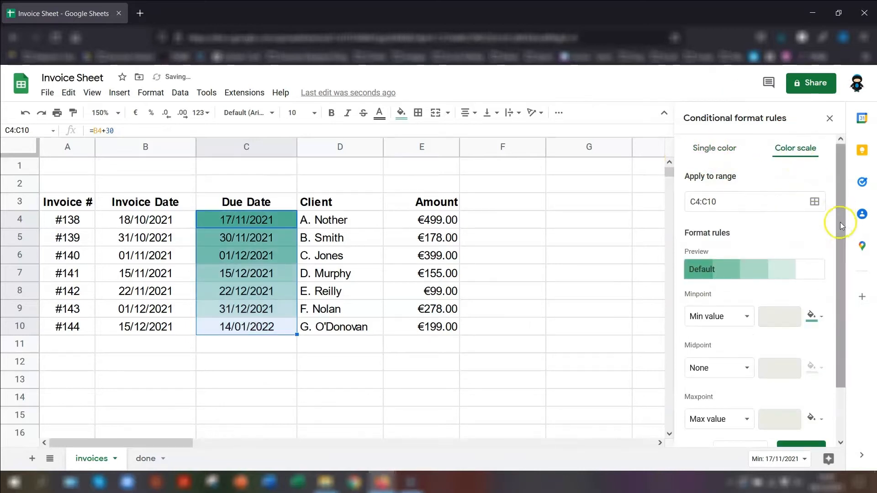
pyautogui.moveTo(748, 273)
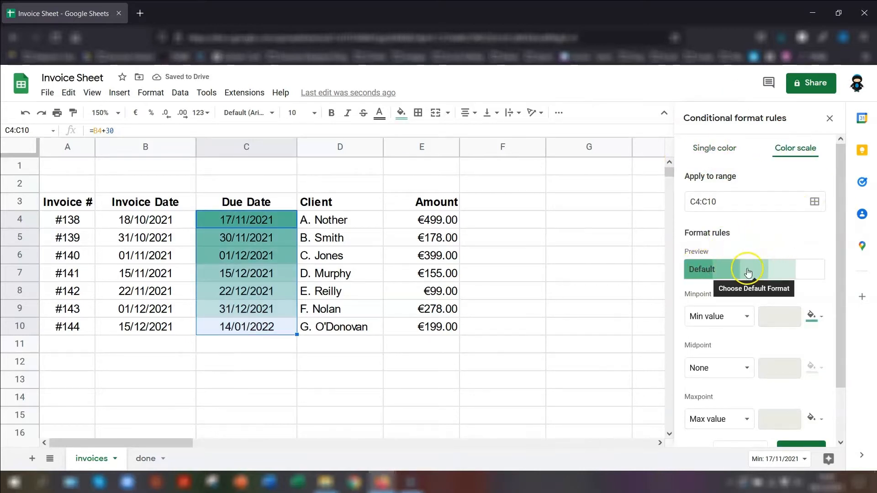
pyautogui.click(753, 268)
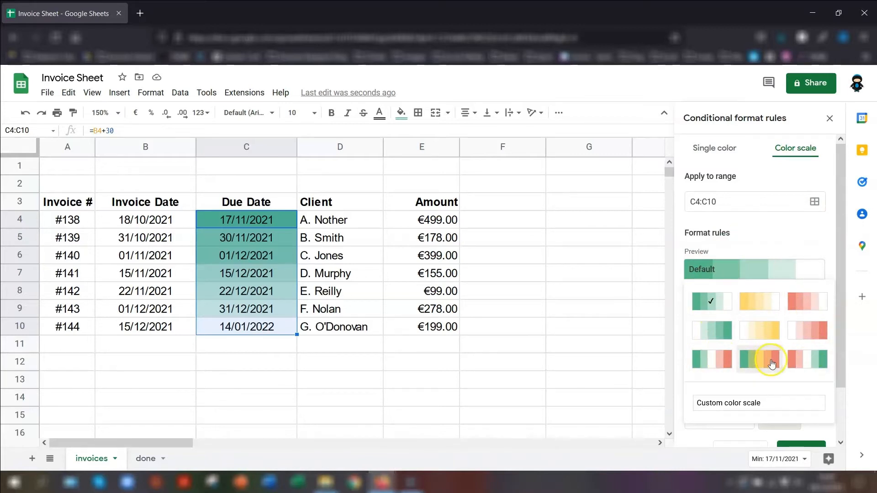
pyautogui.moveTo(805, 359)
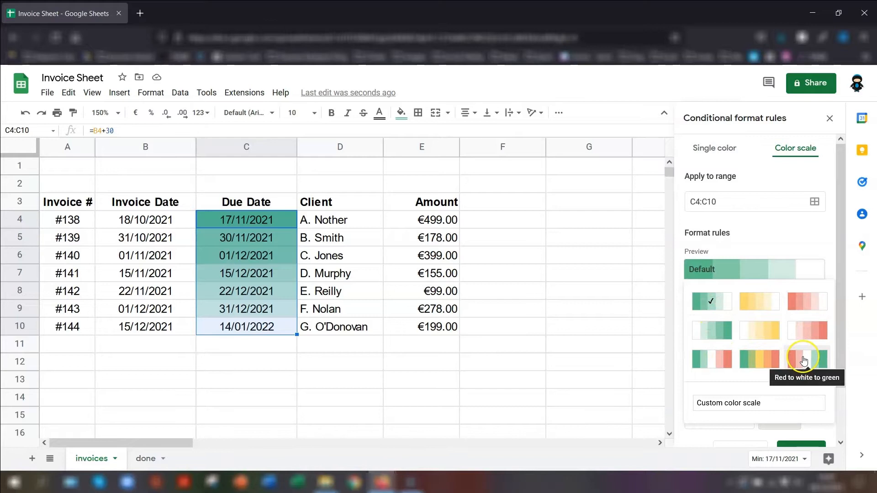
pyautogui.click(802, 359)
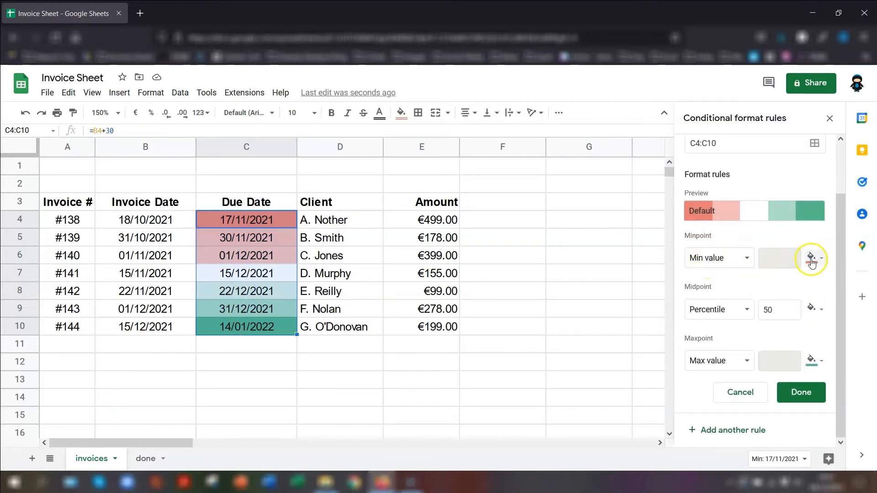
# - Set Minpoint red, Midpoint light yellow and Maxpoint bright green, then save the scale
pyautogui.click(810, 258)
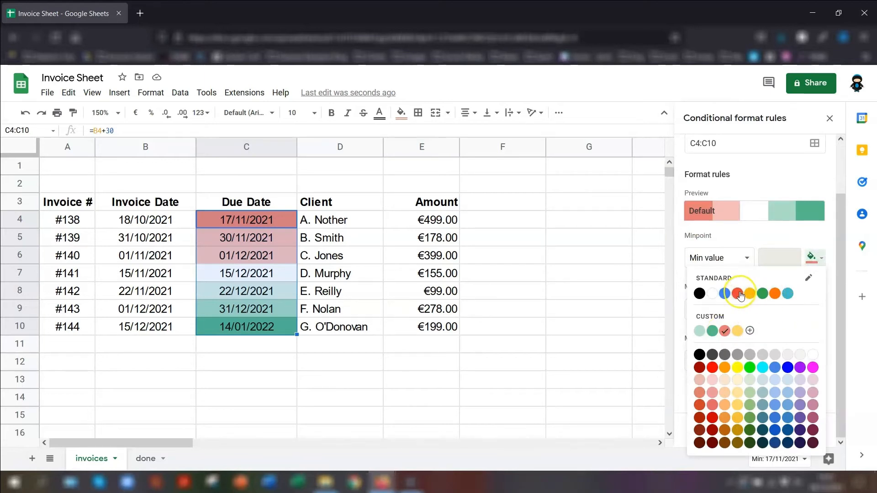
pyautogui.click(737, 293)
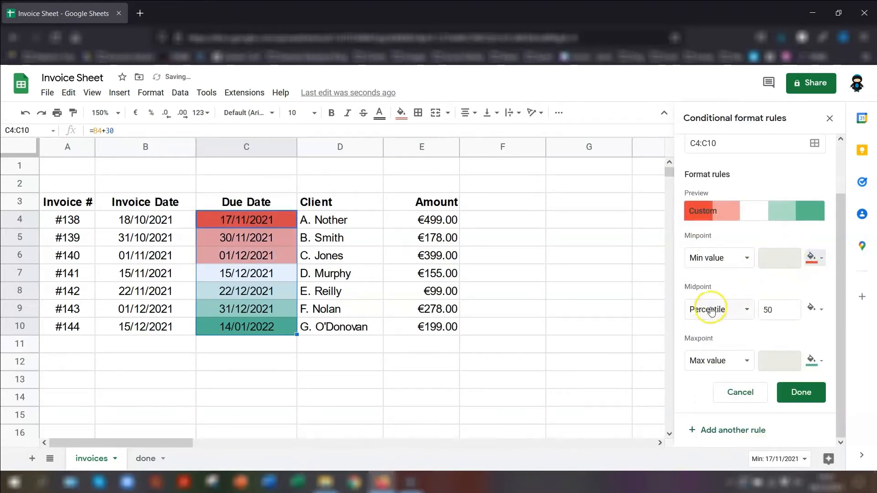
pyautogui.click(810, 309)
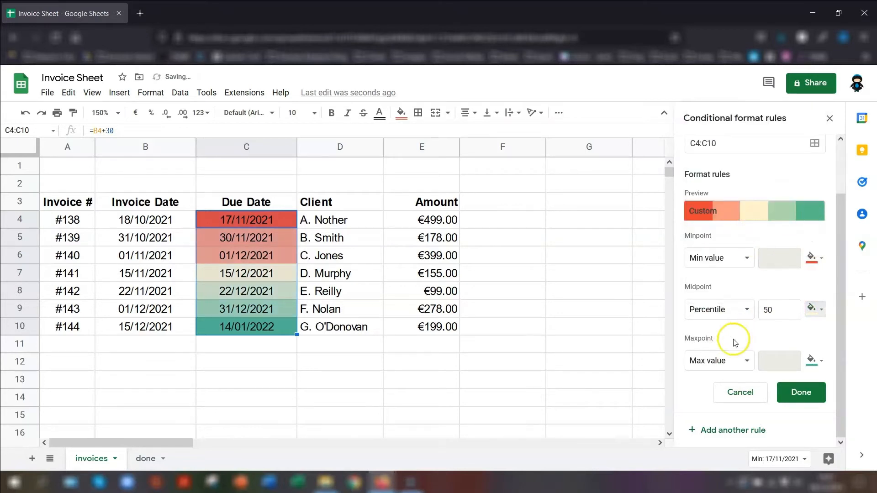
pyautogui.click(811, 360)
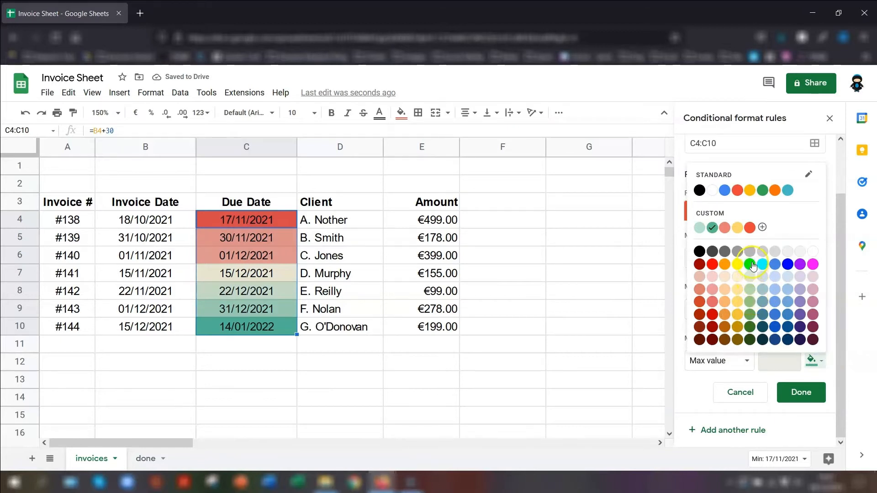
pyautogui.click(750, 264)
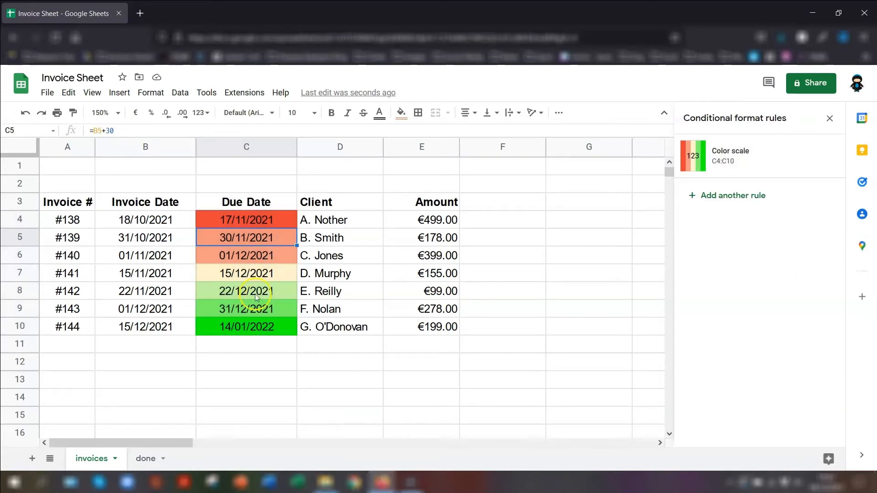
# - Delete the colour-scale rule so C4:C10 have no fill
pyautogui.click(245, 254)
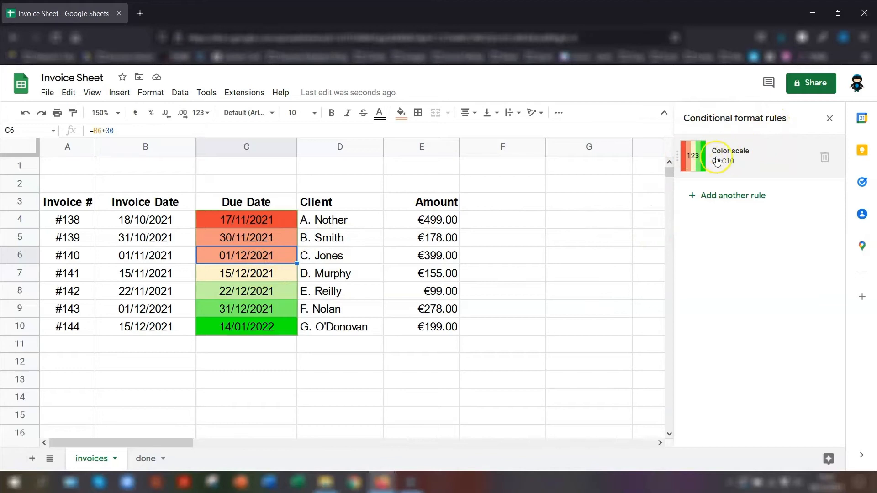
pyautogui.moveTo(824, 157)
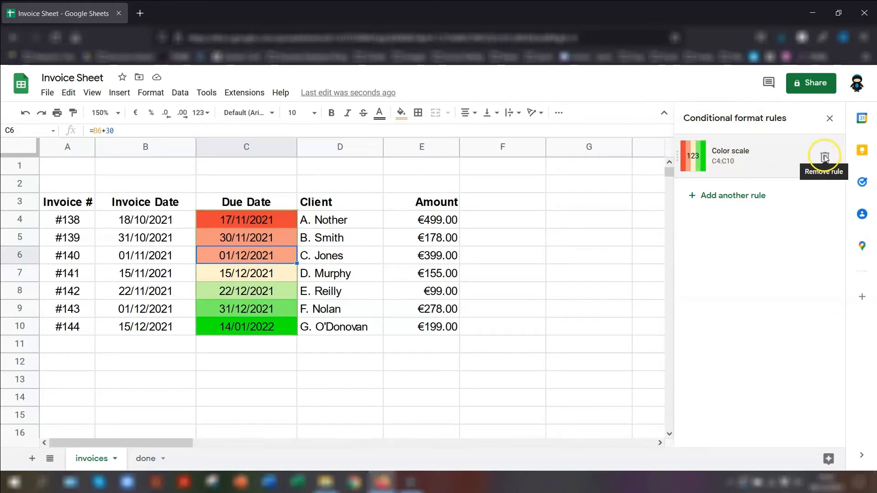
pyautogui.click(823, 158)
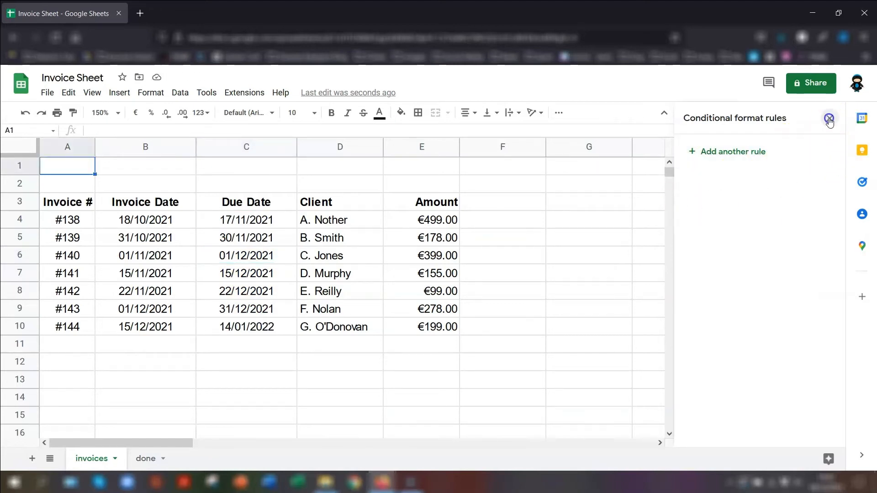
pyautogui.click(829, 118)
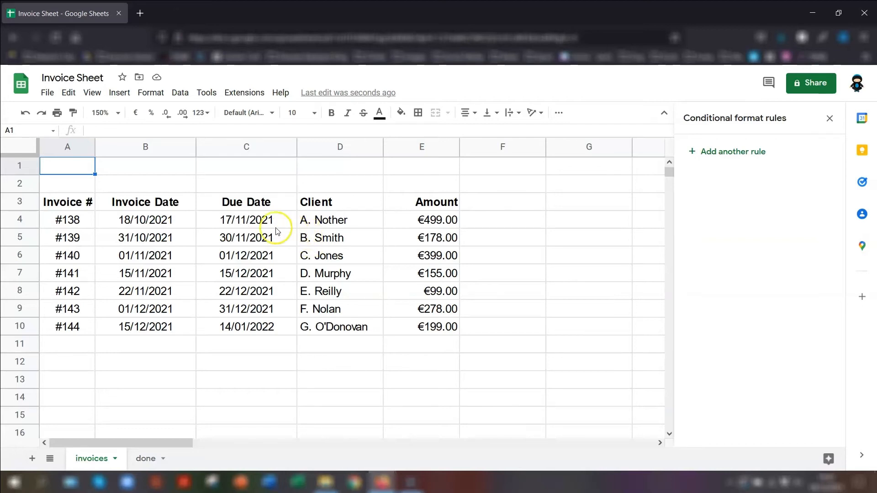
# - Add a new rule on C4:C10 with the condition Date is before
pyautogui.moveTo(246, 220); pyautogui.dragTo(246, 290)
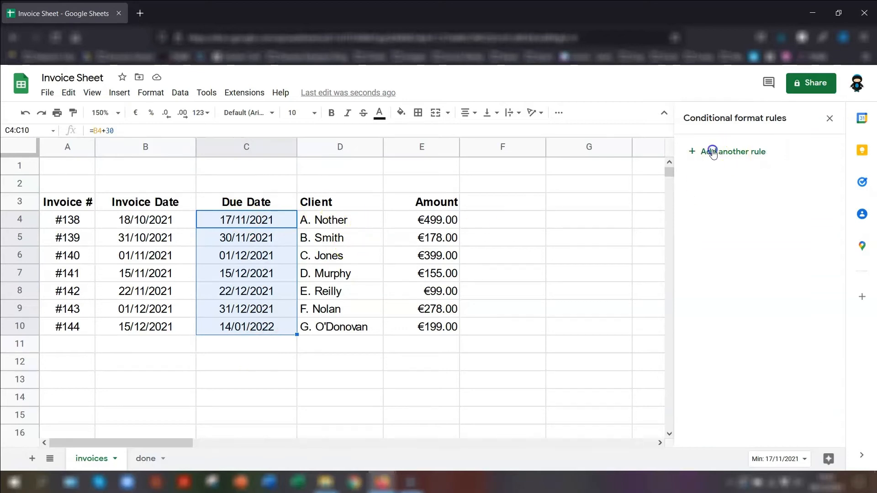
pyautogui.click(733, 150)
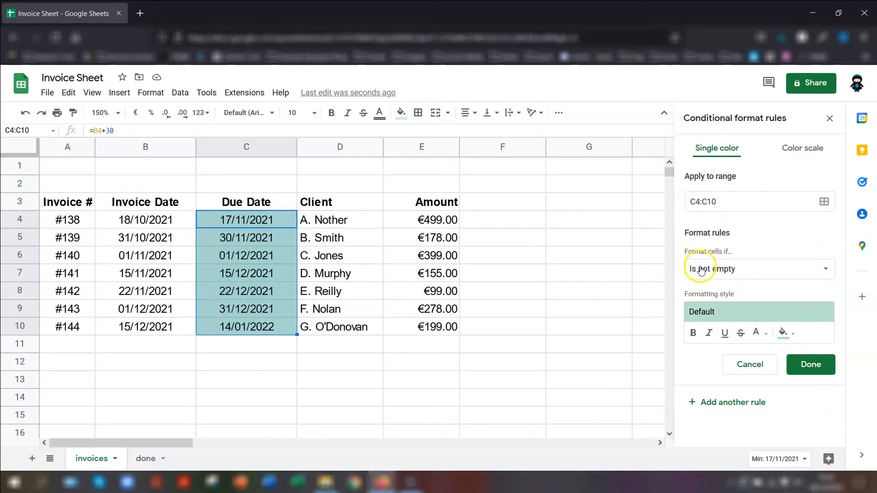
pyautogui.click(758, 268)
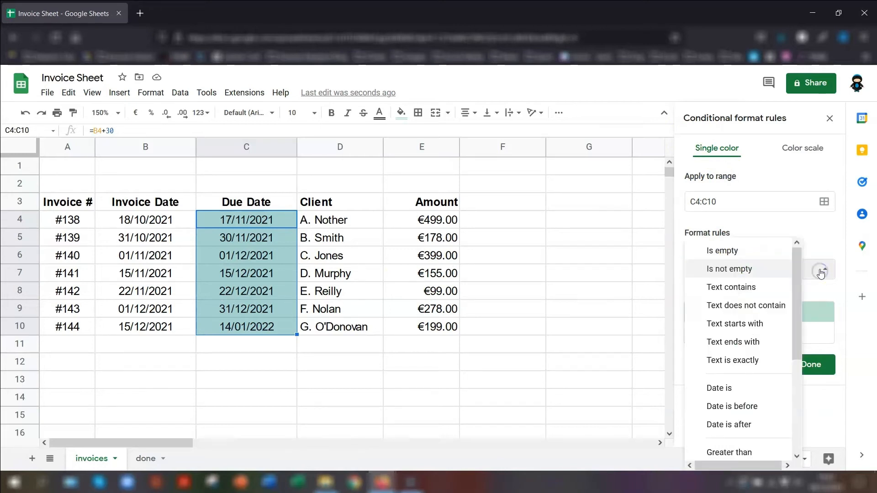
pyautogui.scroll(-3)
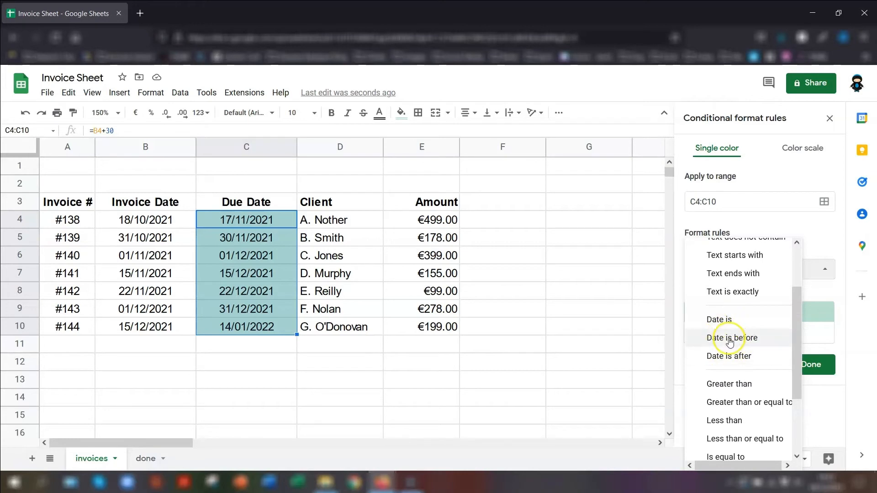
pyautogui.moveTo(400, 337)
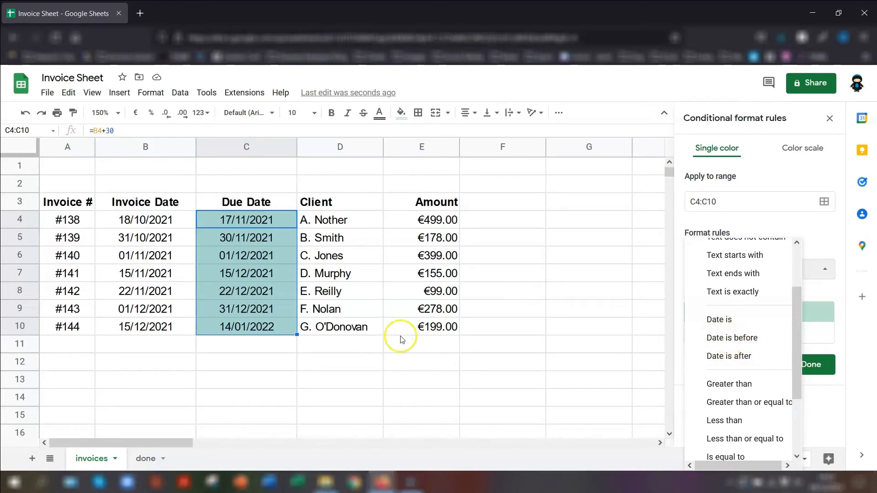
pyautogui.moveTo(356, 295)
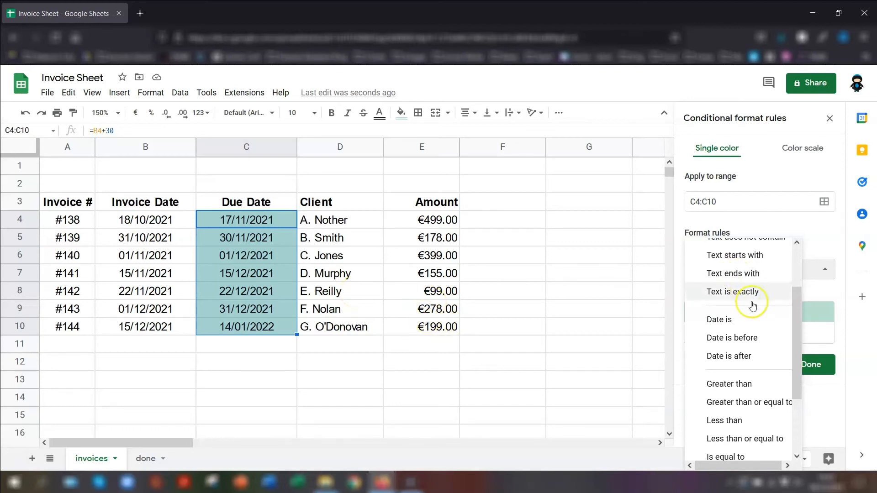
pyautogui.click(731, 337)
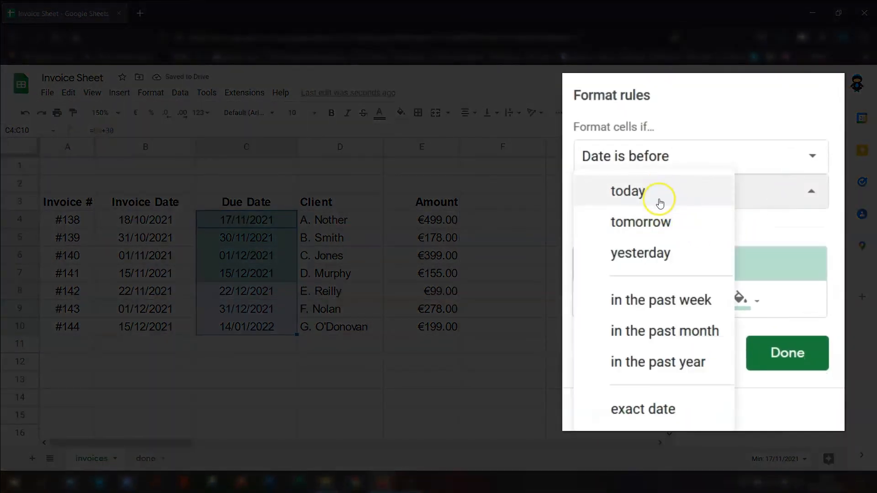
pyautogui.moveTo(659, 361)
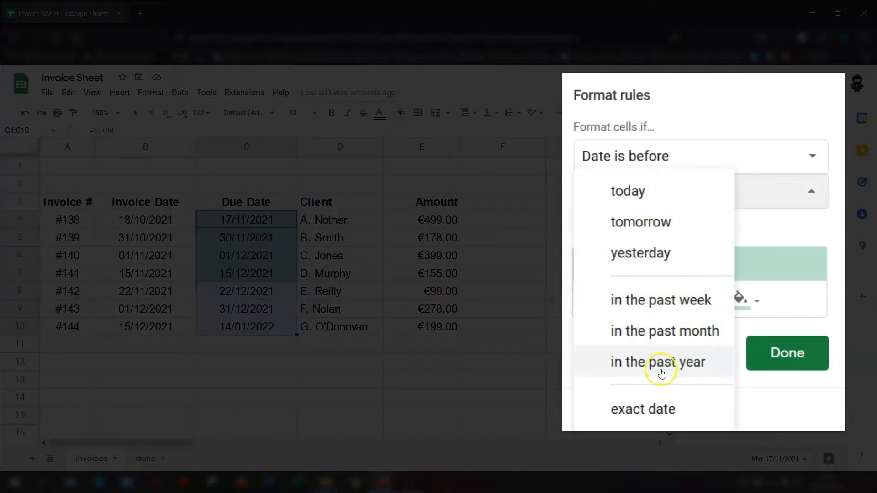
# - Compare against the exact date 25/12/2021
pyautogui.click(643, 409)
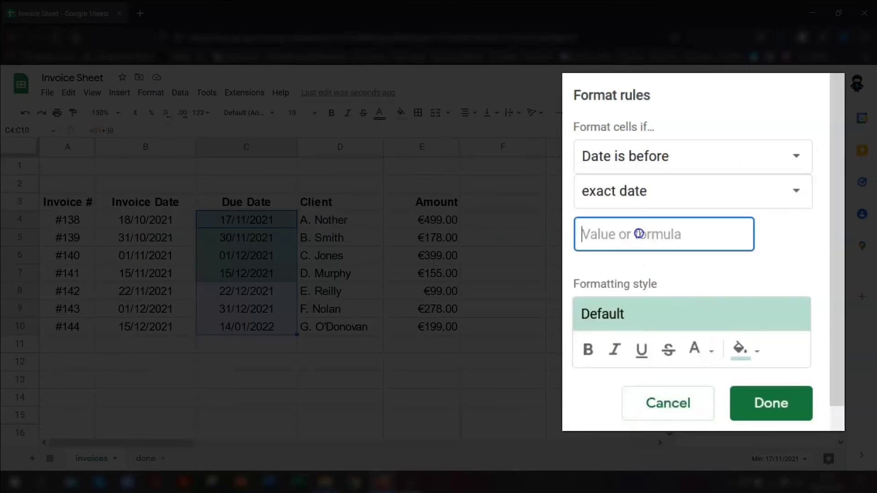
pyautogui.write('25/12/')
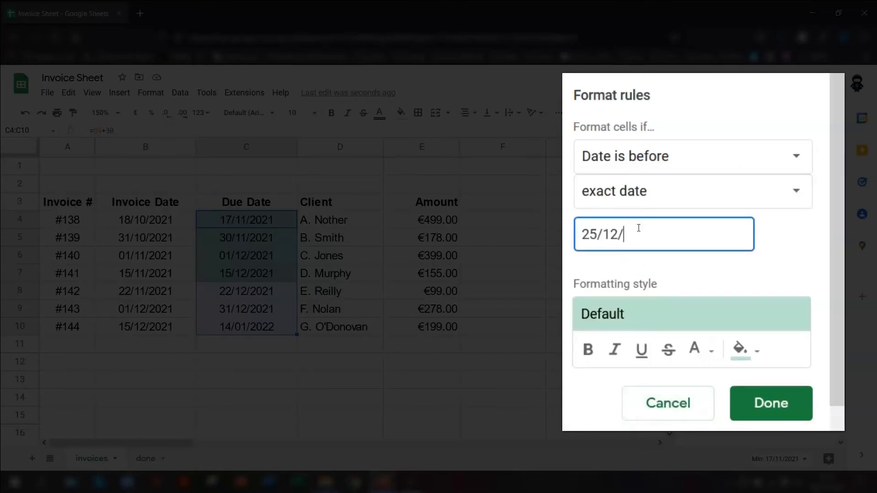
pyautogui.write('2021')
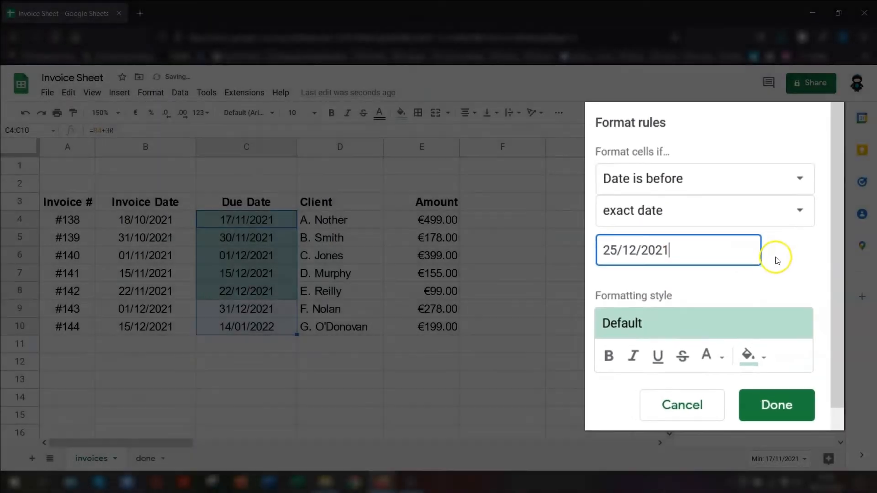
pyautogui.click(748, 356)
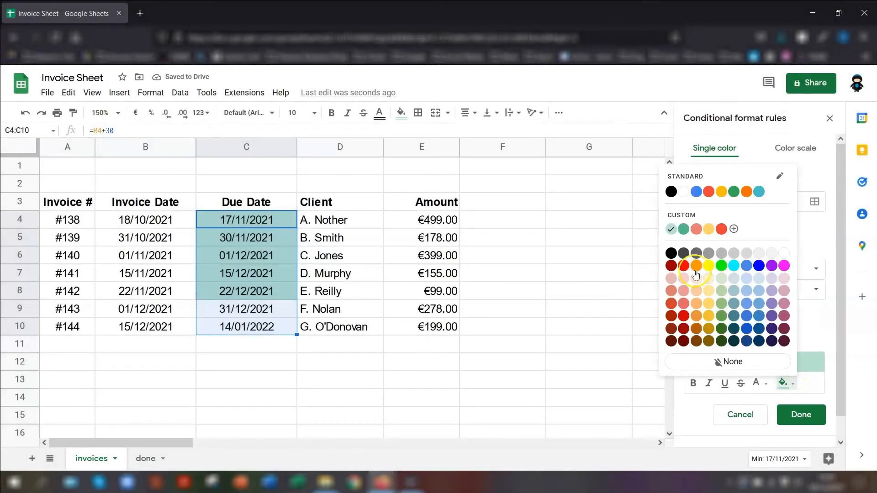
# - Set red fill and bold text, then cancel to discard the rule
pyautogui.click(684, 266)
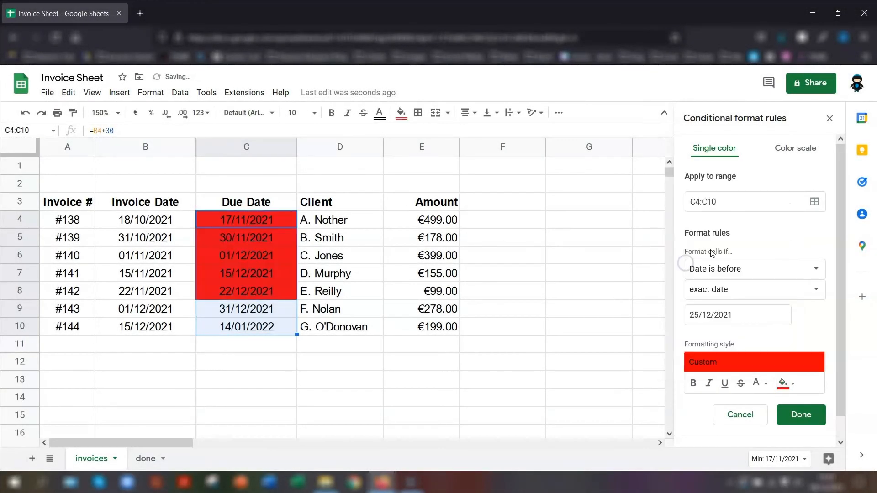
pyautogui.click(758, 383)
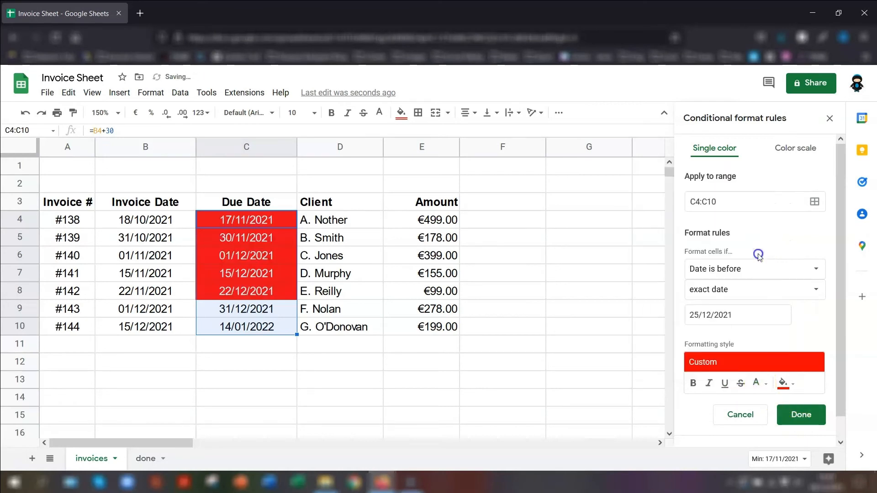
pyautogui.click(694, 383)
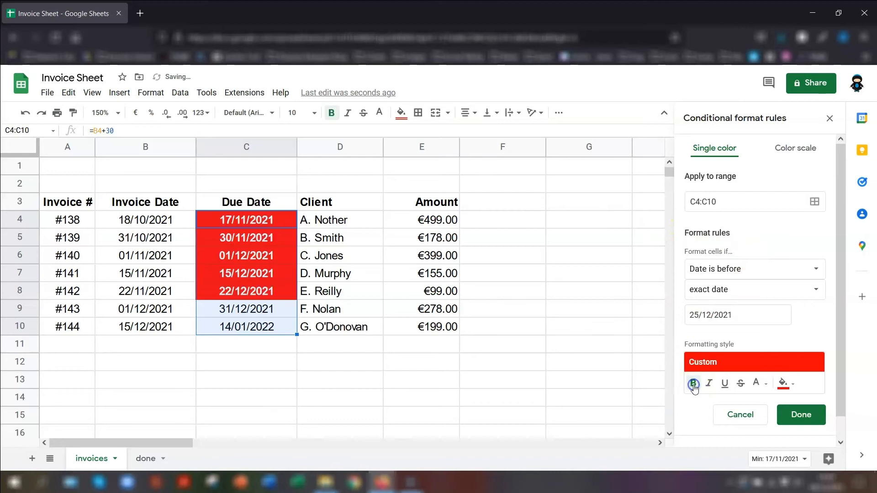
pyautogui.click(800, 415)
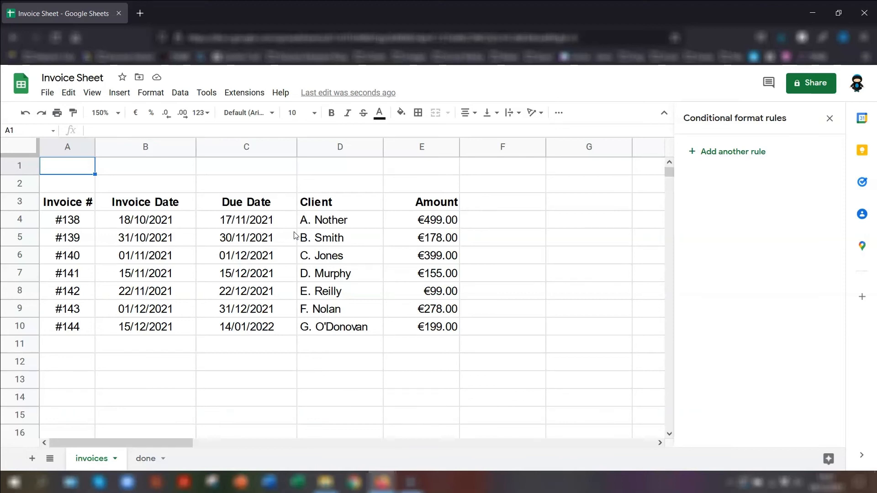
# - Save a Date is before today rule on C4:C10 with red fill
pyautogui.moveTo(245, 220); pyautogui.dragTo(246, 327)
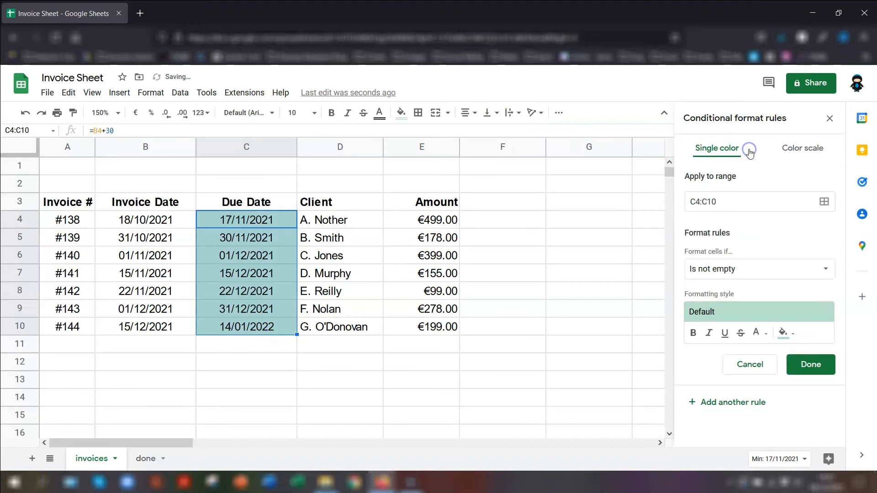
pyautogui.moveTo(696, 260)
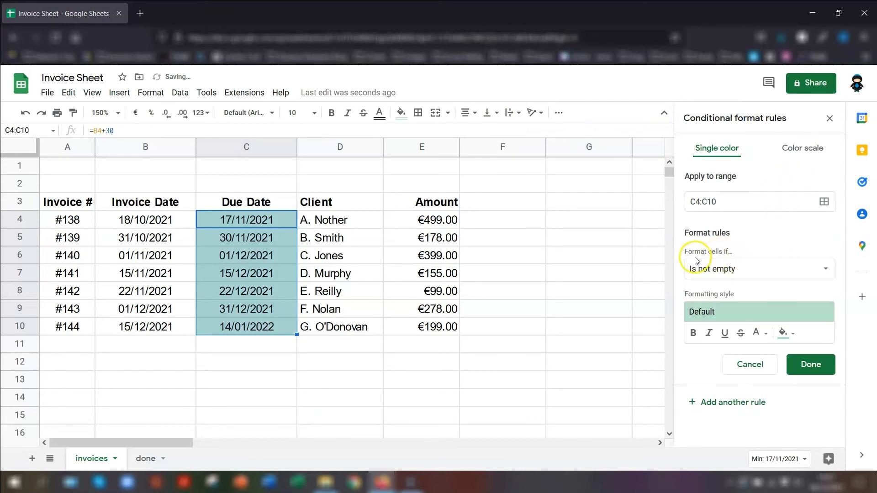
pyautogui.click(759, 268)
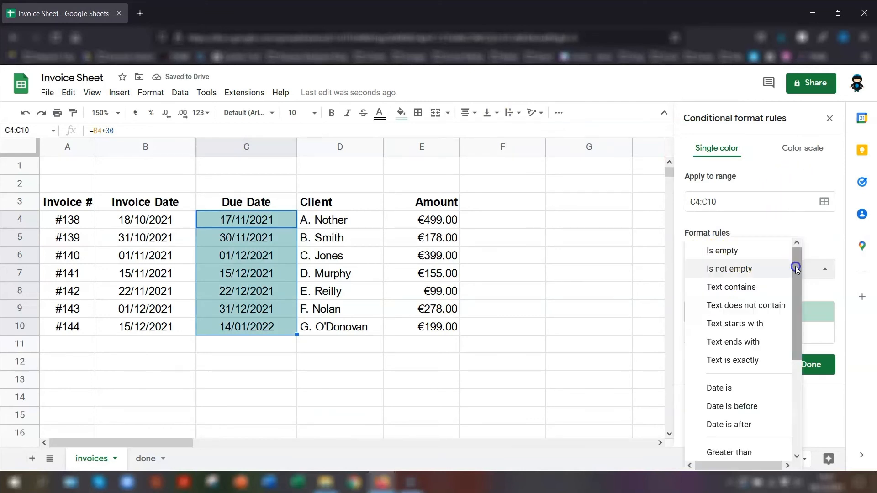
pyautogui.moveTo(732, 405)
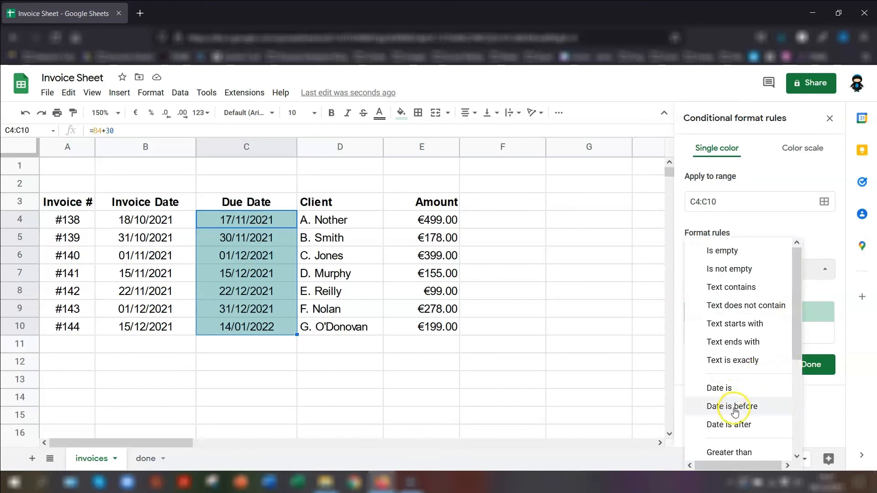
pyautogui.click(731, 405)
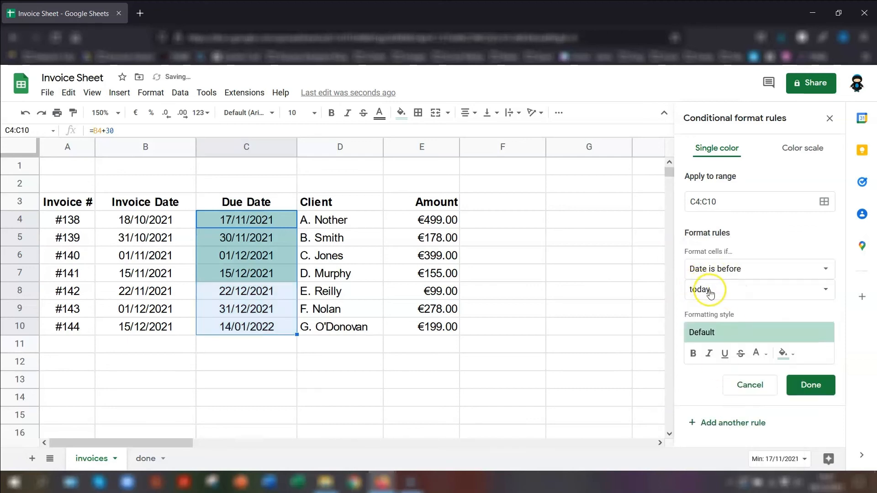
pyautogui.click(783, 352)
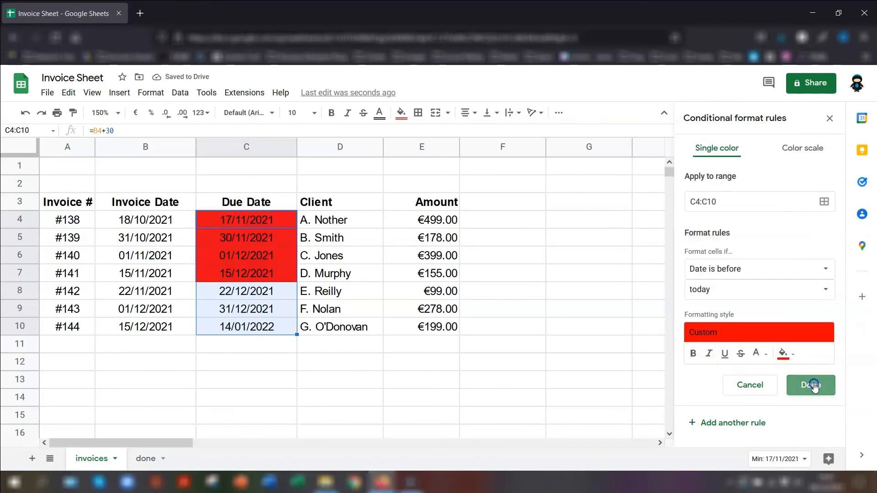
pyautogui.click(810, 385)
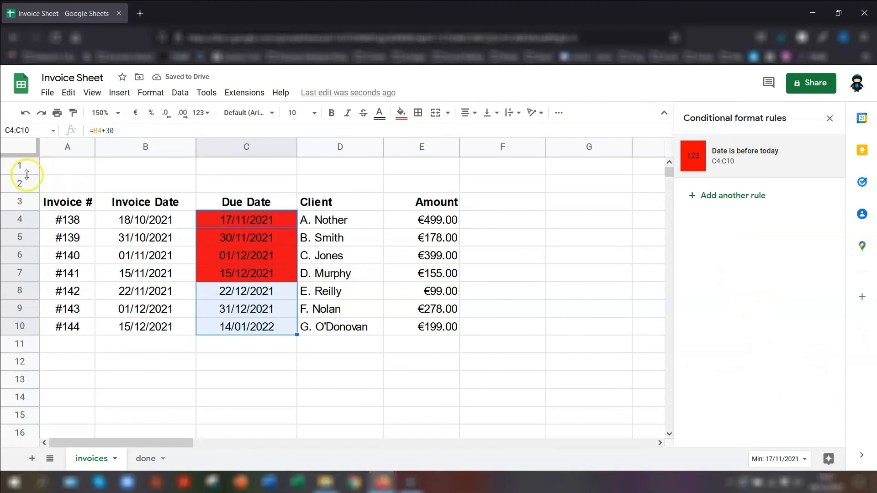